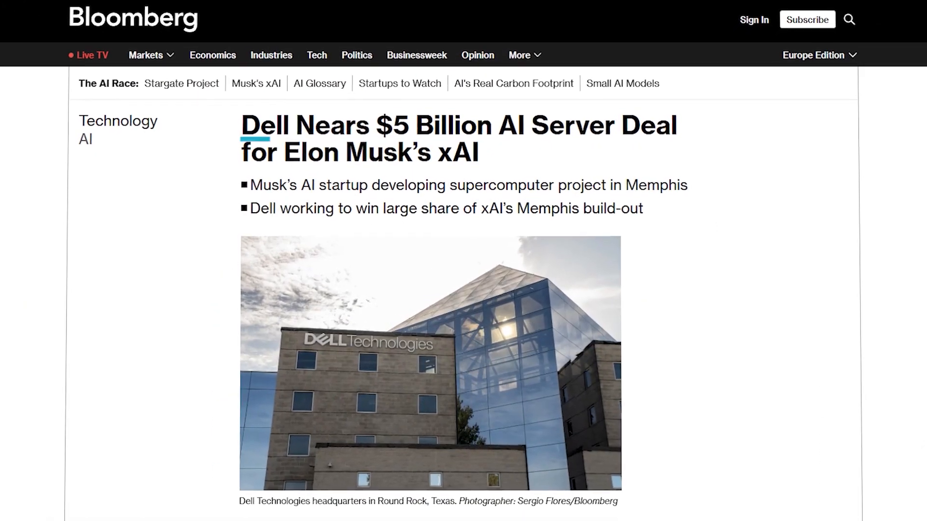
- Leave the DeepSearch thread for a new chat and begin the prompt 'Generate a photo of a m…'
scroll(up, 3)
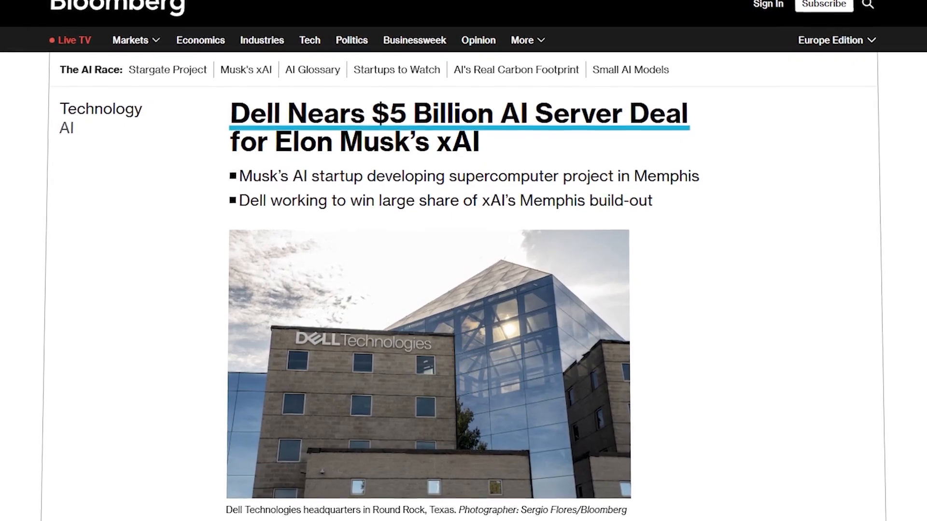
scroll(up, 3)
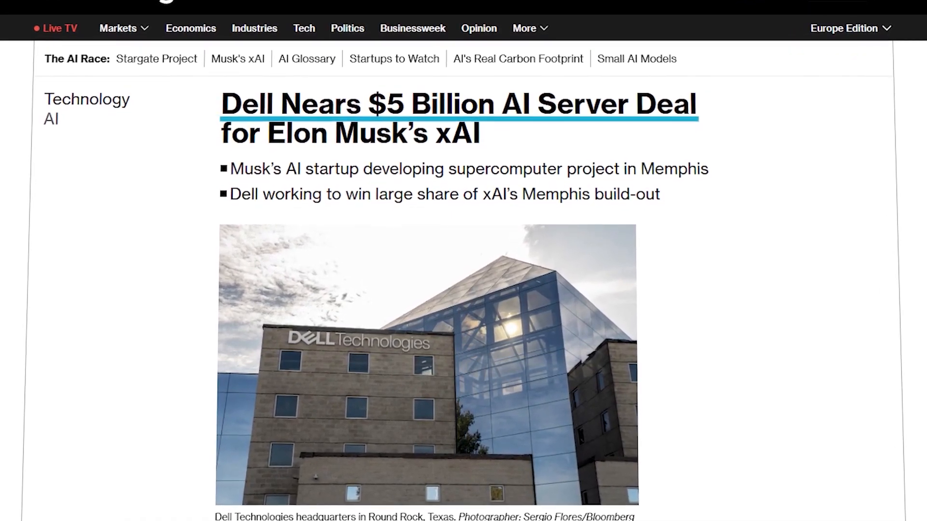
scroll(up, 3)
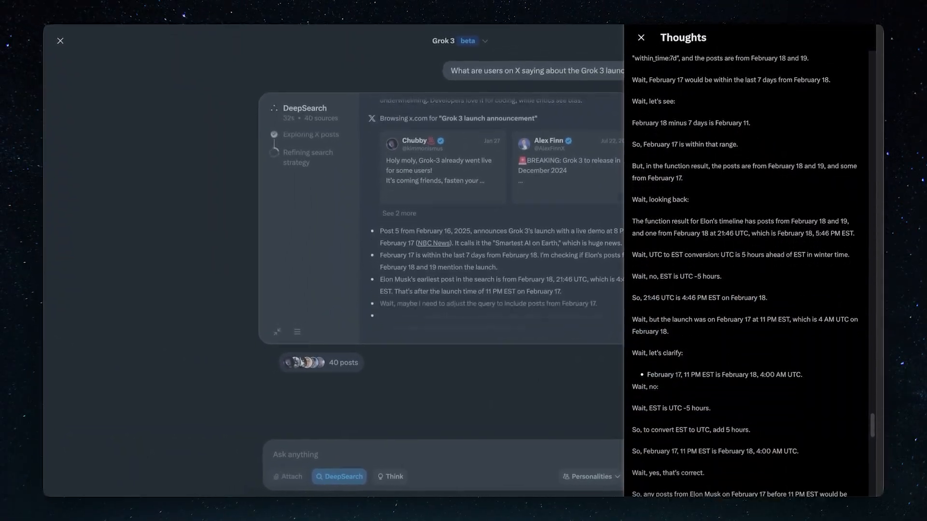
click(60, 41)
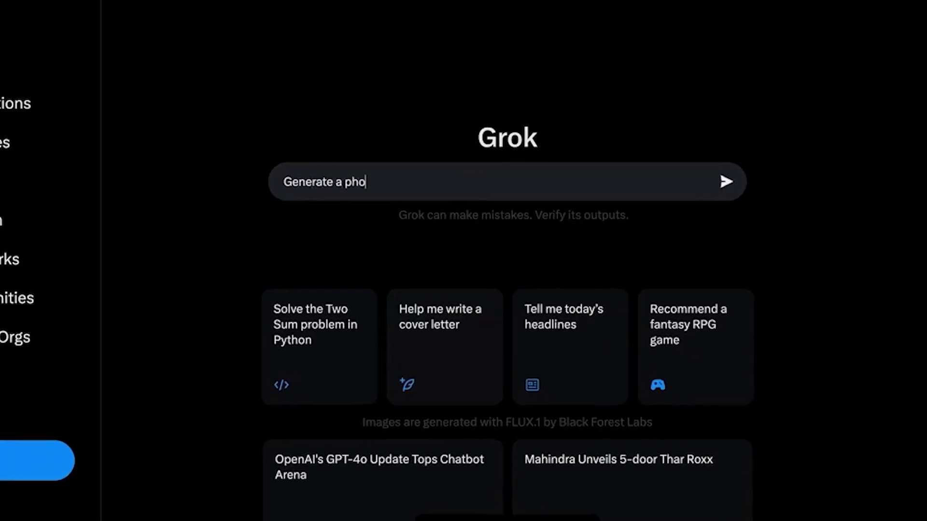
text(to of a m)
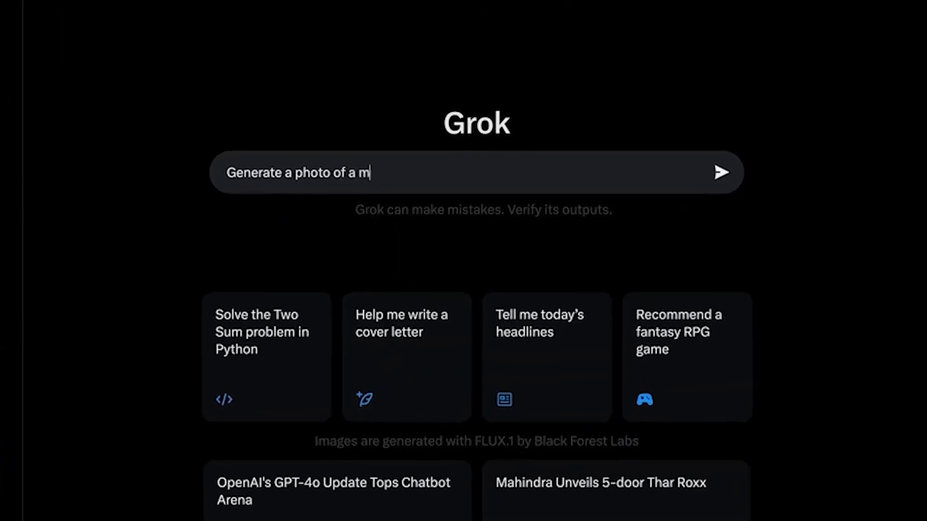